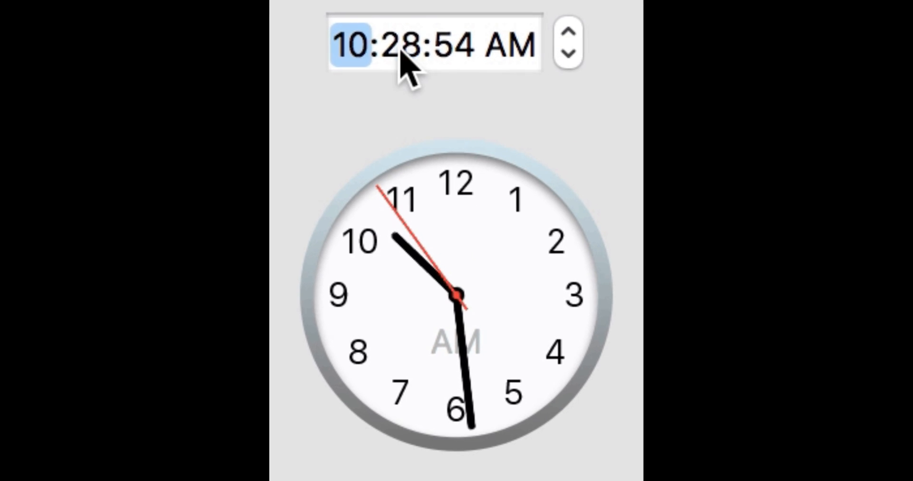
Open Date & Time from the General settings.
{"action": "left_click", "coordinate": [451, 44]}
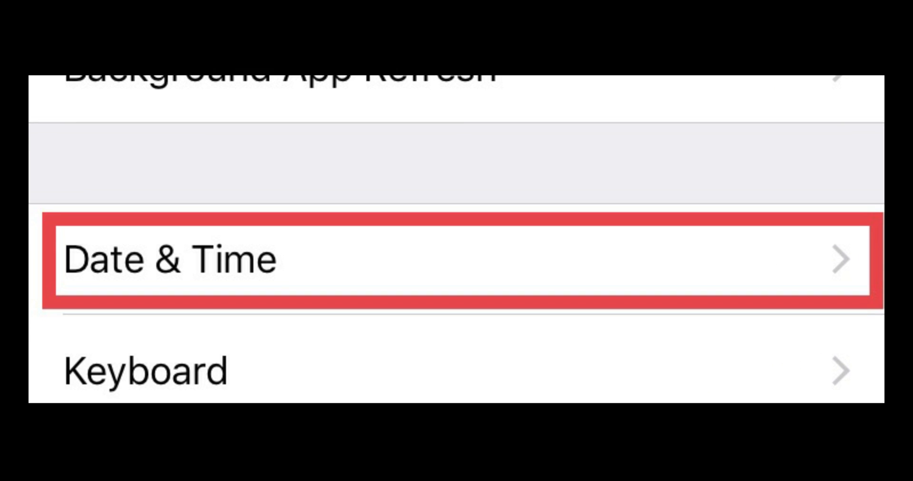
{"action": "left_click", "coordinate": [455, 259]}
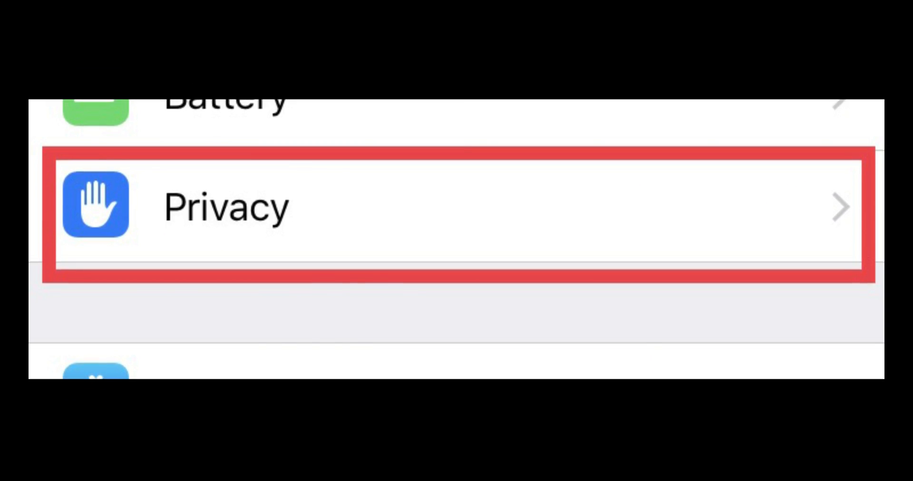
Open the Privacy settings to reach Location Services.
{"action": "left_click", "coordinate": [455, 207]}
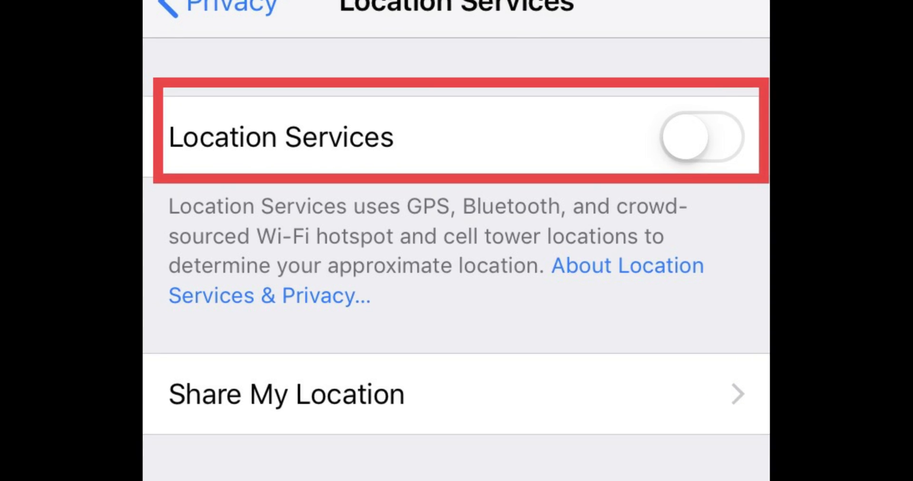
Open System Services at the bottom of Location Services.
{"action": "left_click", "coordinate": [699, 138]}
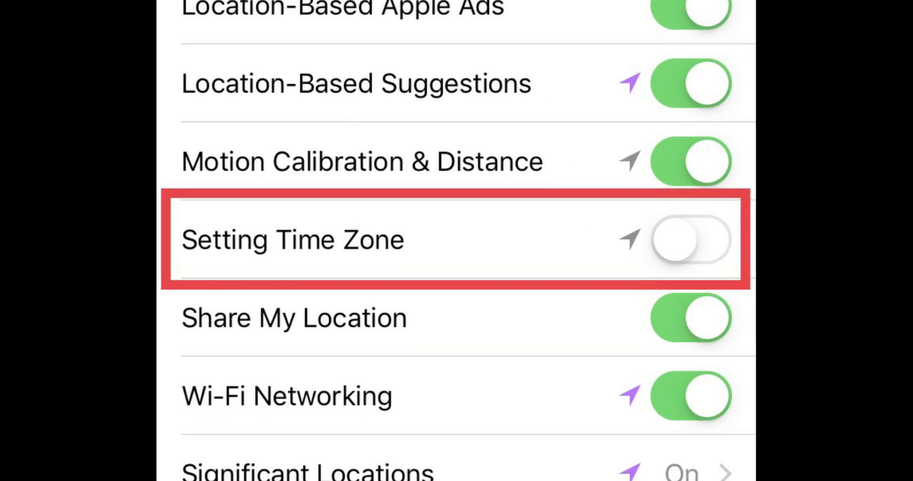
Switch on Setting Time Zone in the System Services list.
{"action": "left_click", "coordinate": [690, 240]}
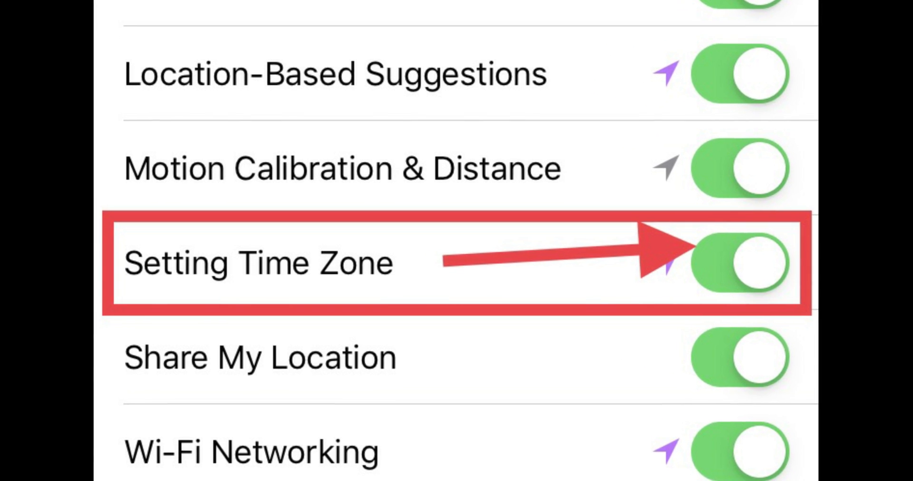
{"action": "scroll", "scroll_direction": "down", "scroll_amount": 3}
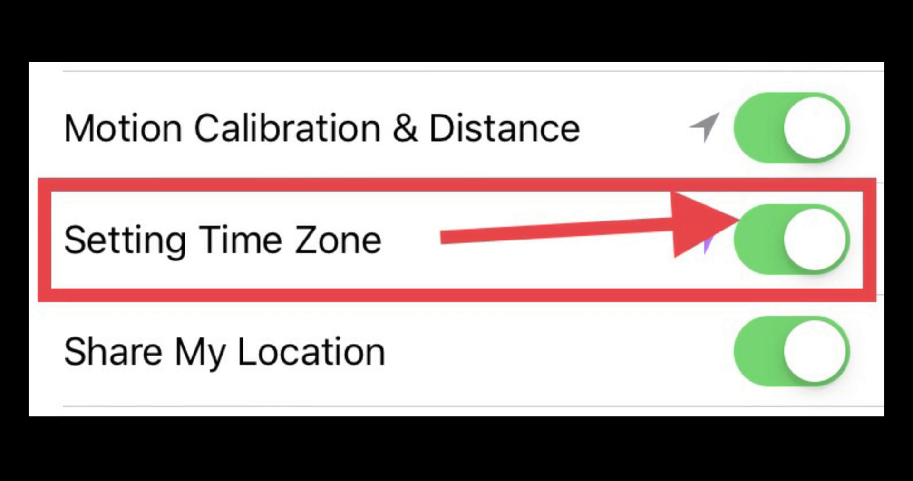